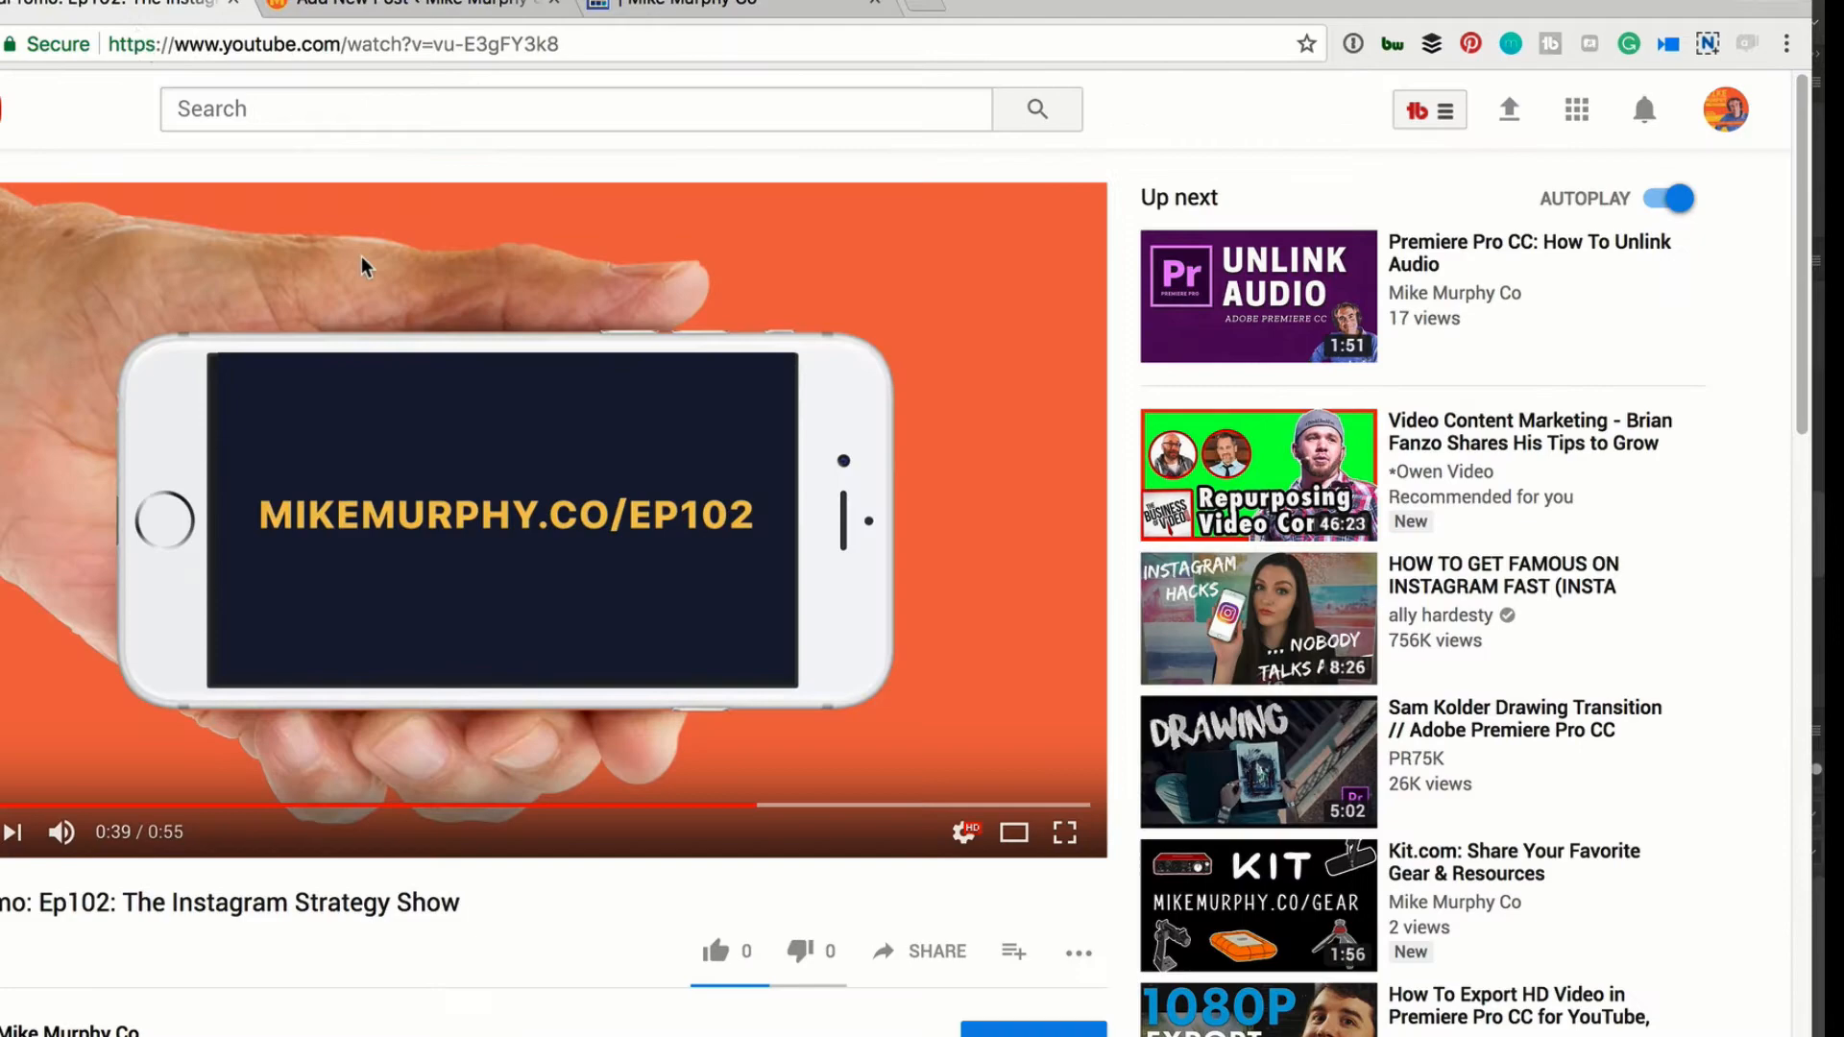
Open the Share panel for the Ep102 Instagram Strategy Show video
{"action": "left_click", "coordinate": [936, 951]}
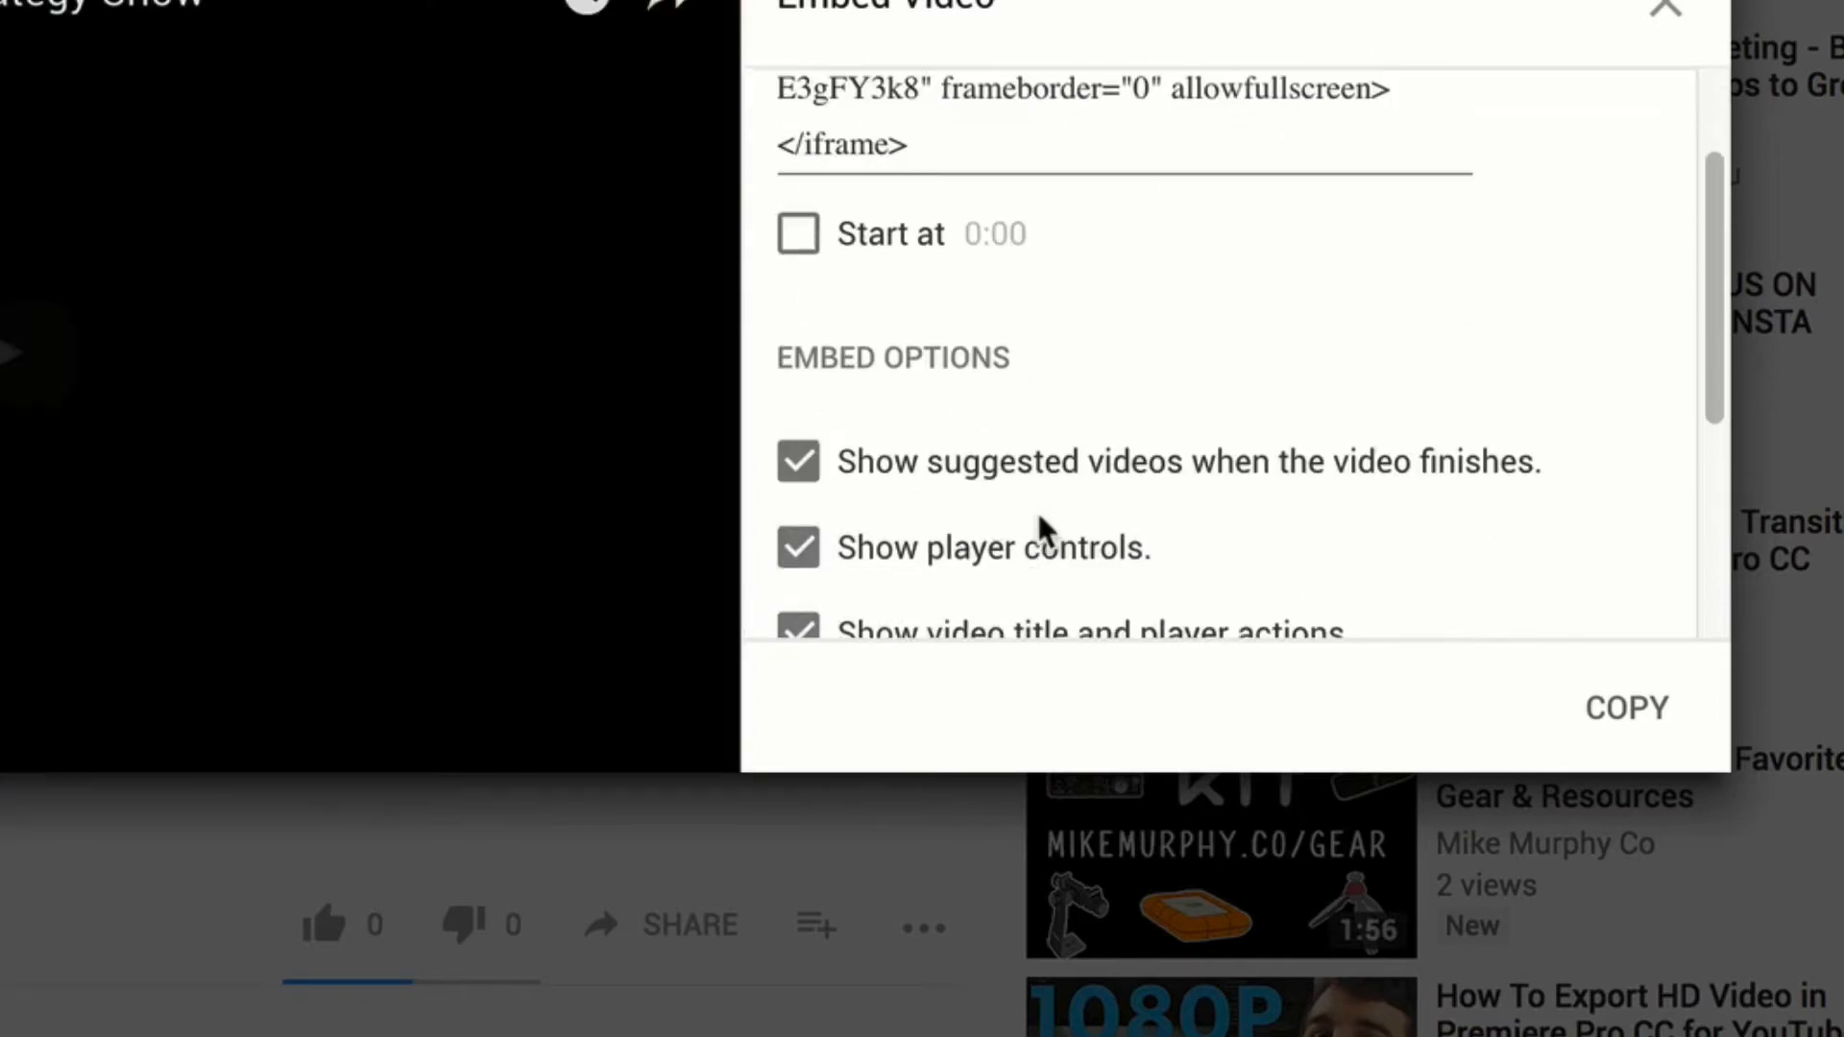
Show the Embed Video code and scroll to its embed options
{"action": "scroll", "scroll_direction": "down", "scroll_amount": 3}
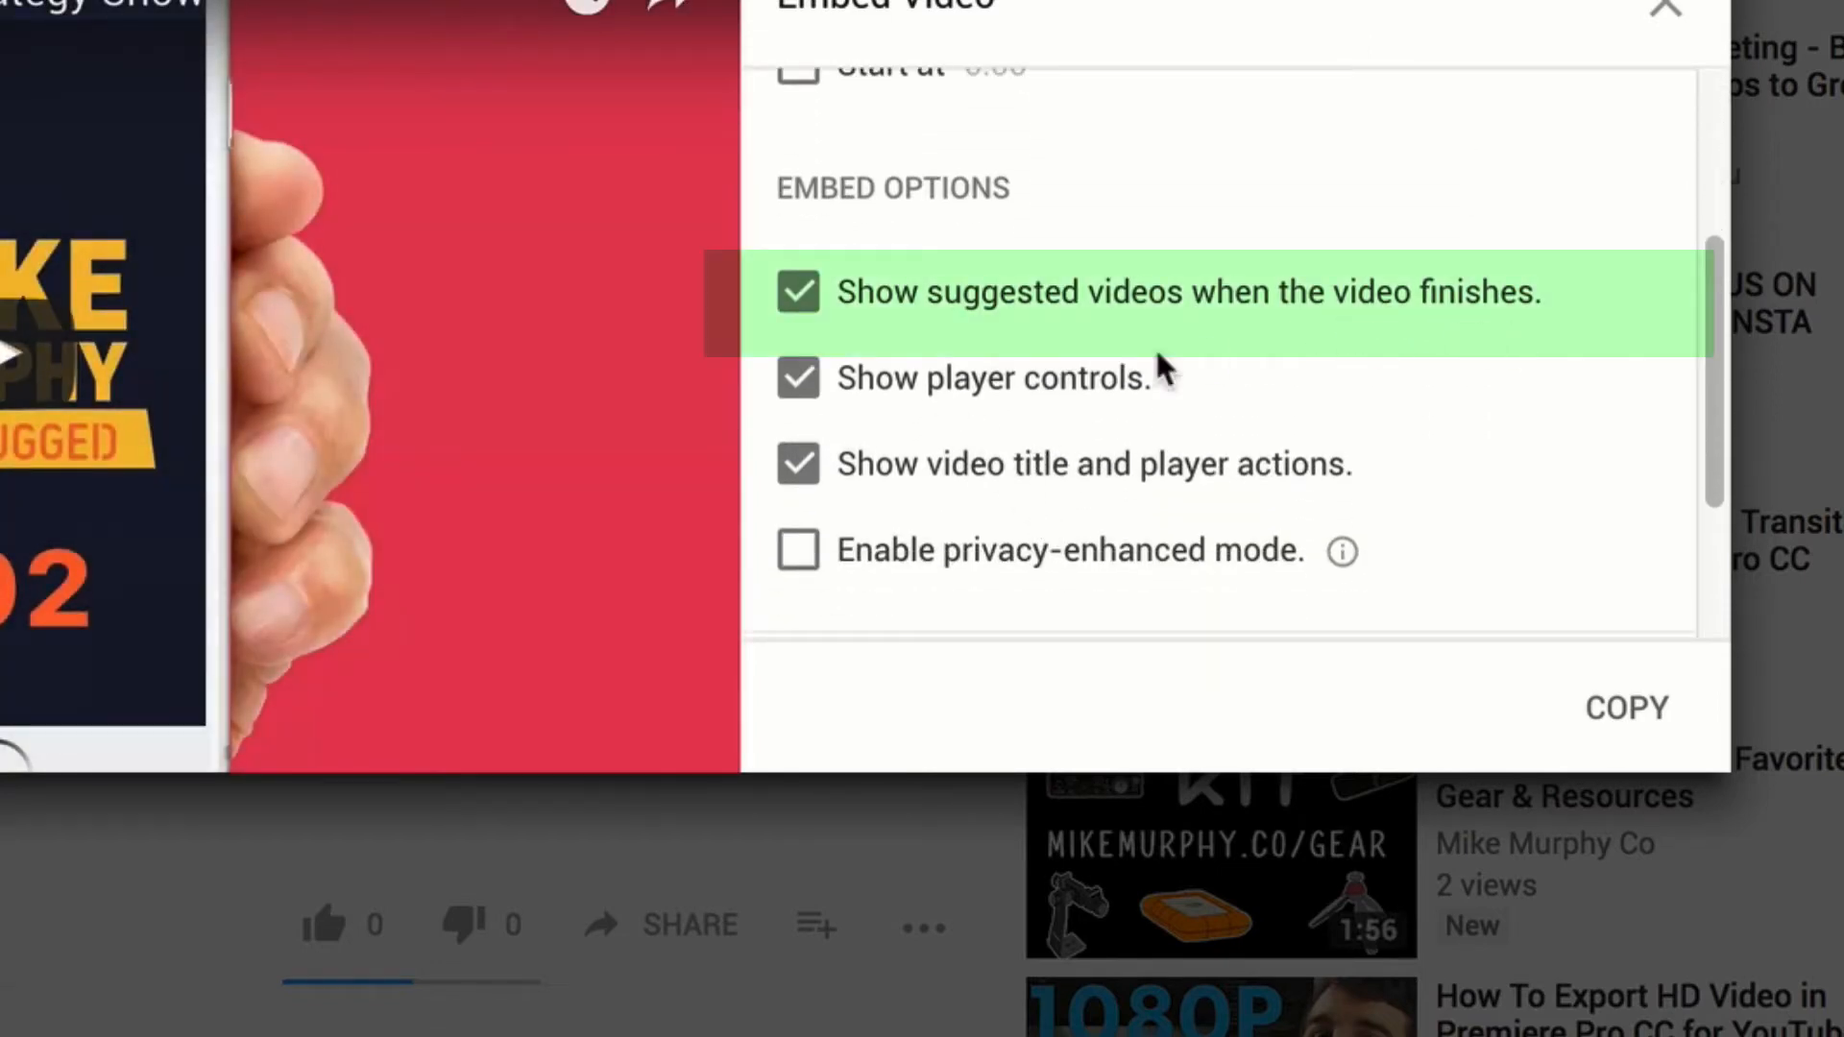
{"action": "left_click", "coordinate": [798, 290]}
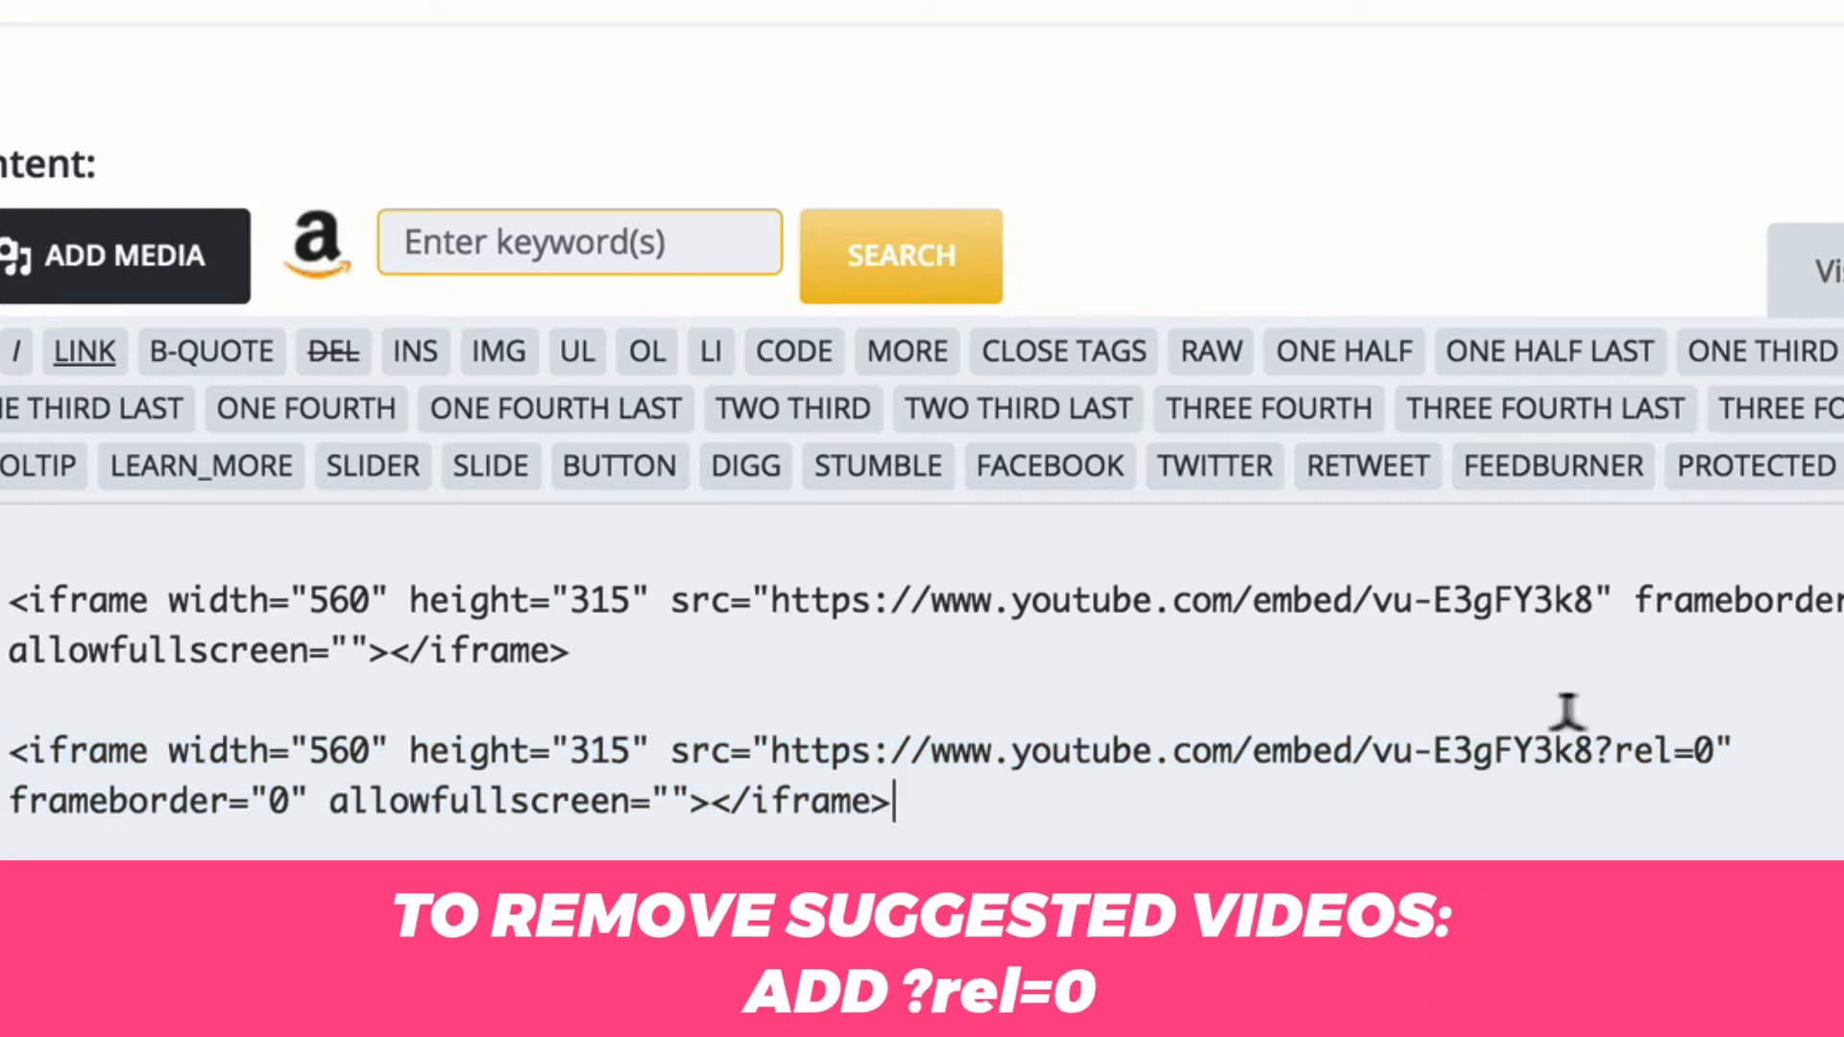
Append ?rel=0 after the video ID in the iframe src URL
{"action": "left_click", "coordinate": [1625, 746]}
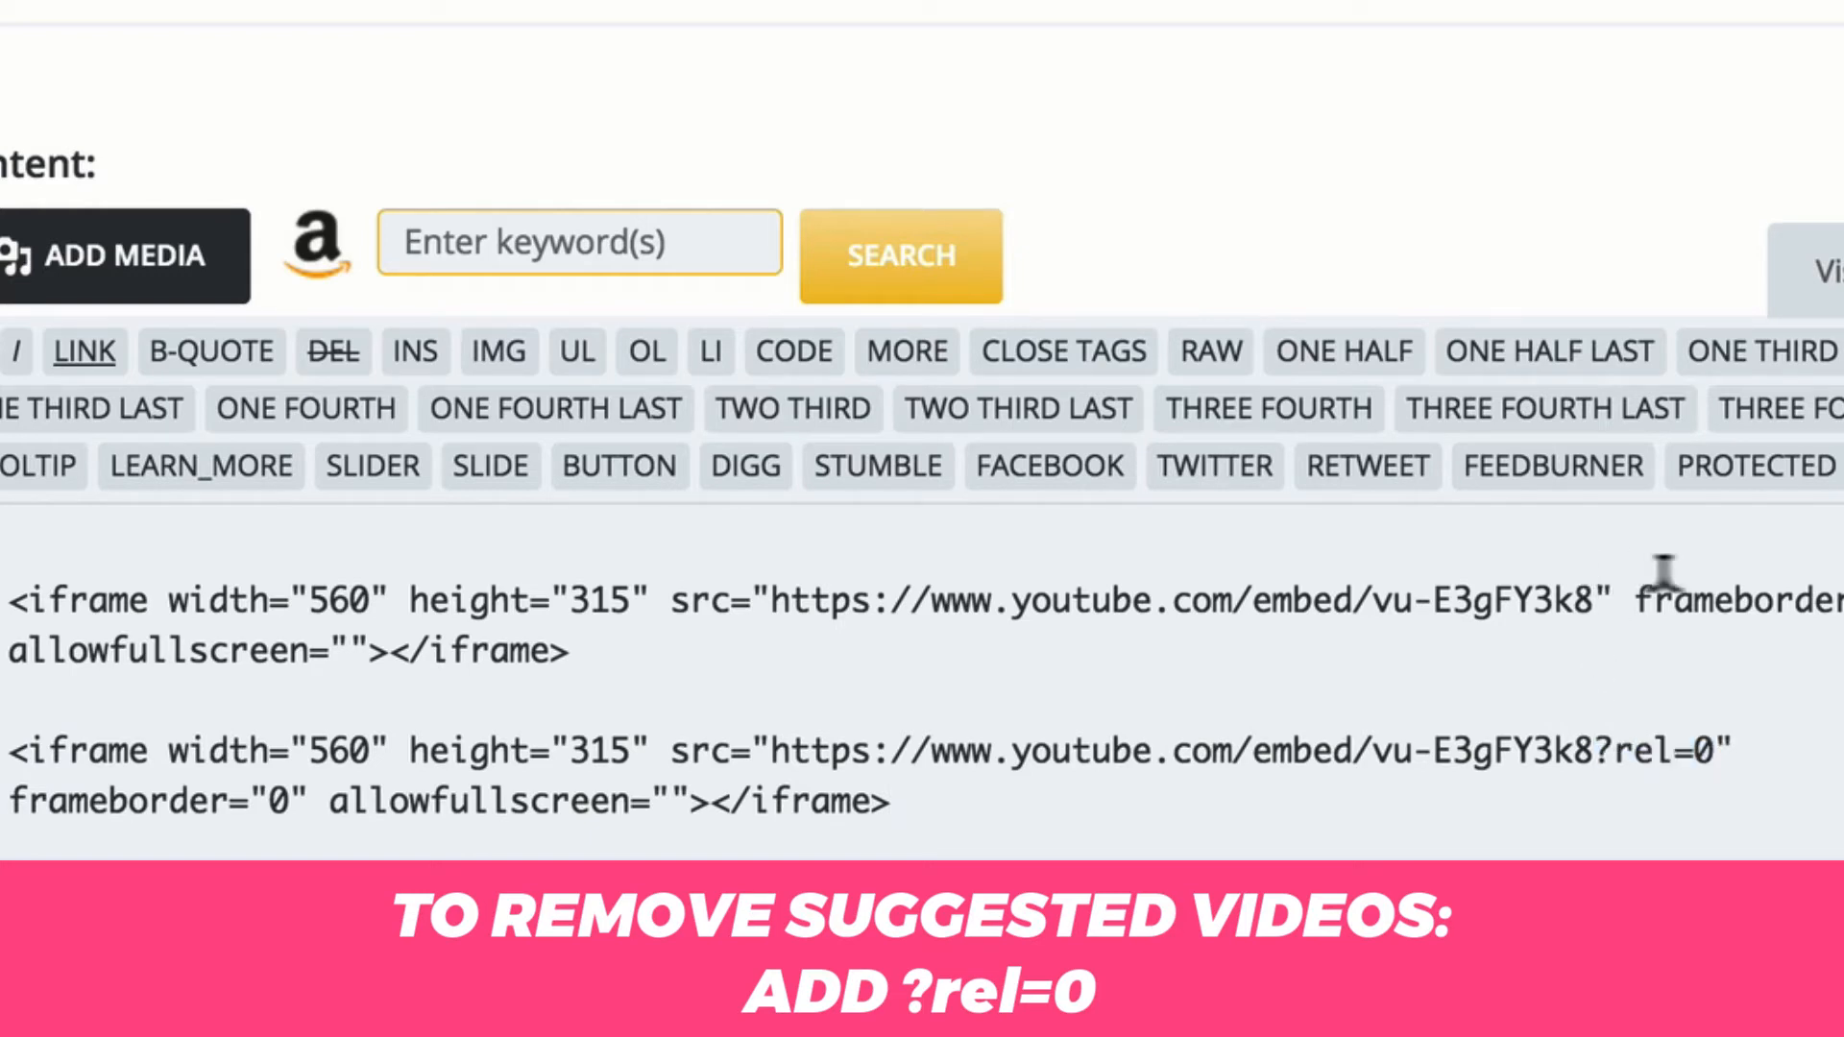
{"action": "type", "text": "?rel=0"}
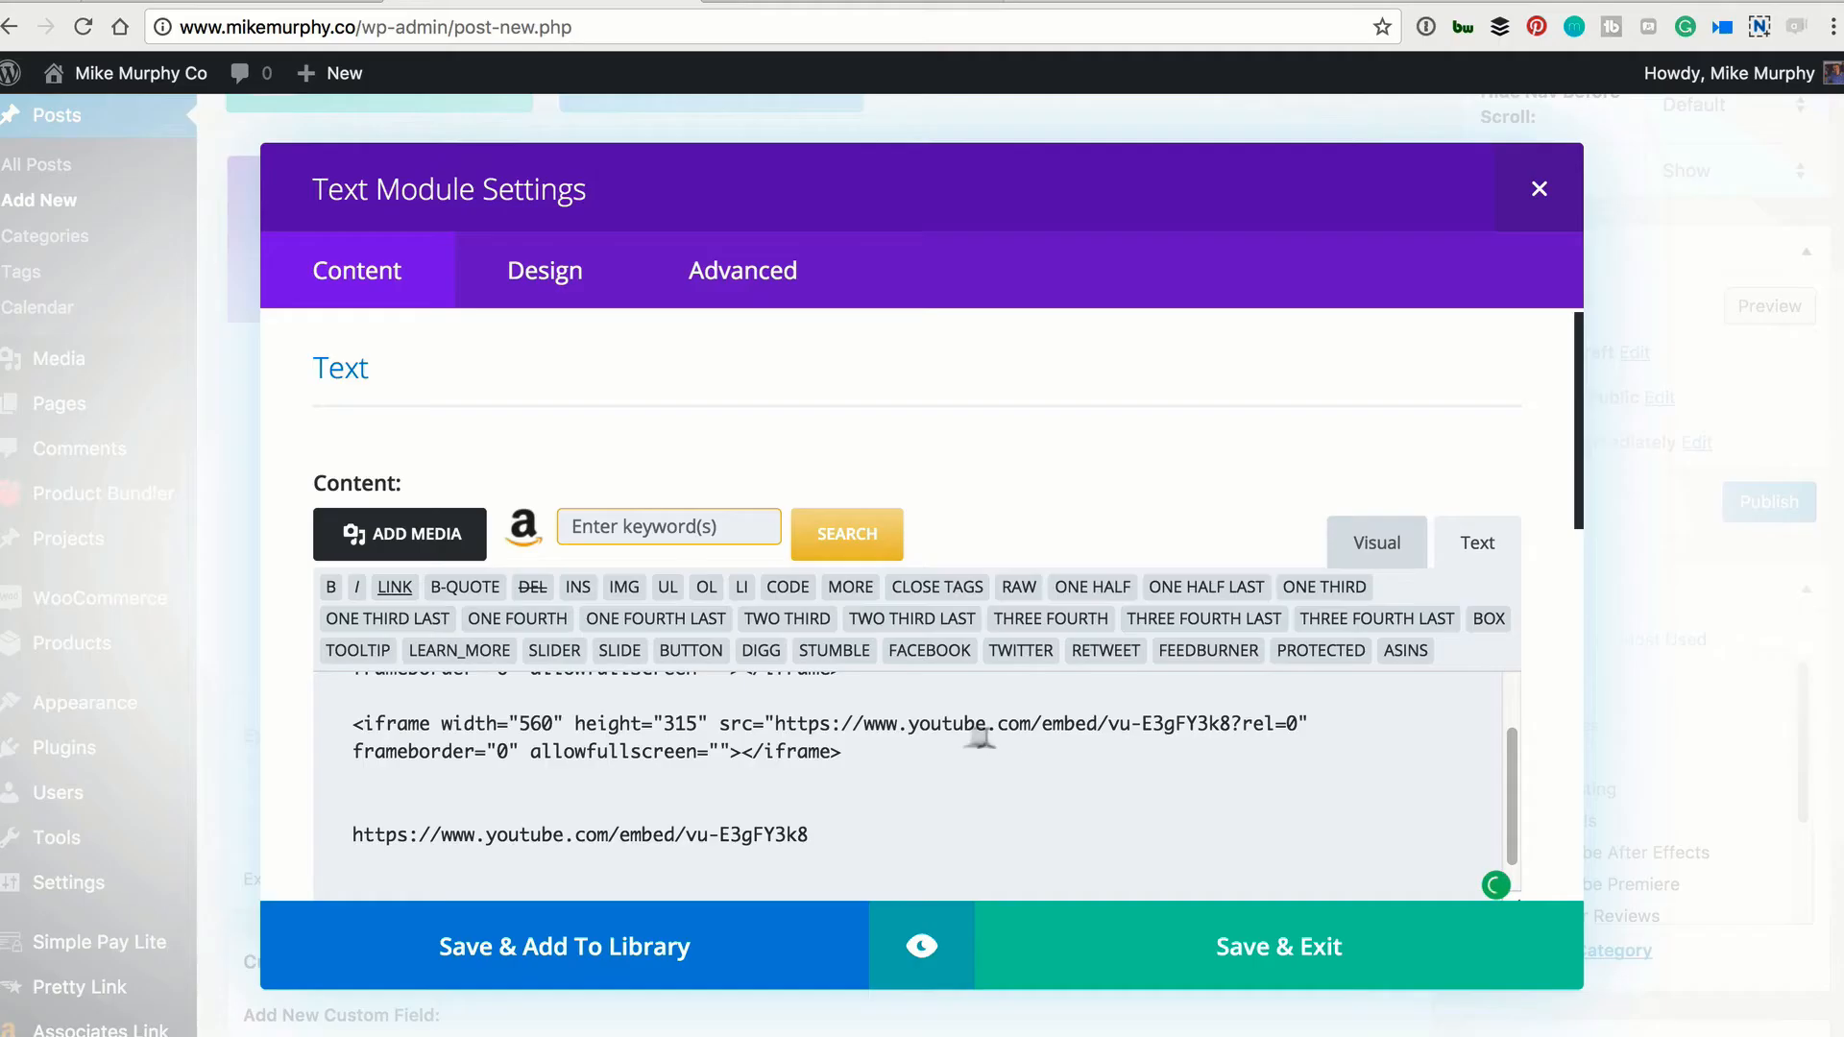
Add ?rel=0 to the end of the plain YouTube link in the text module
{"action": "left_click_drag", "start_coordinate": [779, 723], "coordinate": [1285, 724]}
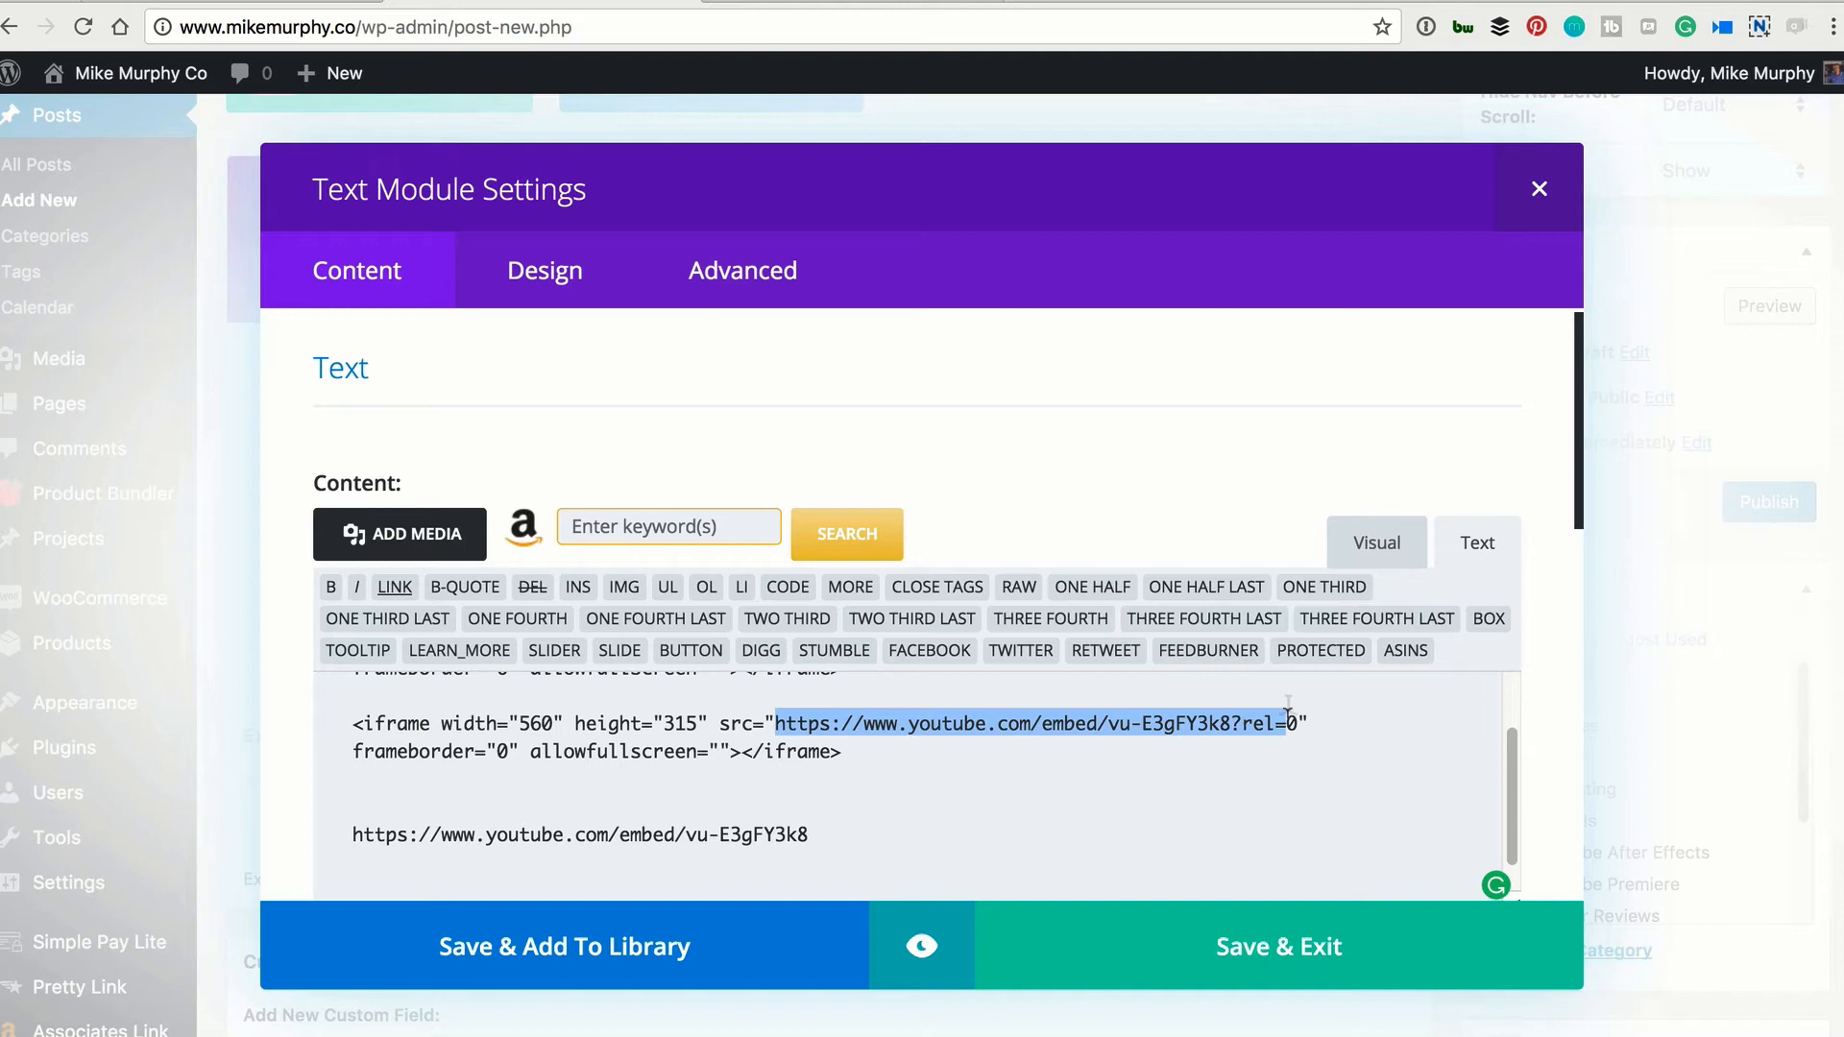
{"action": "type", "text": "?rel=0"}
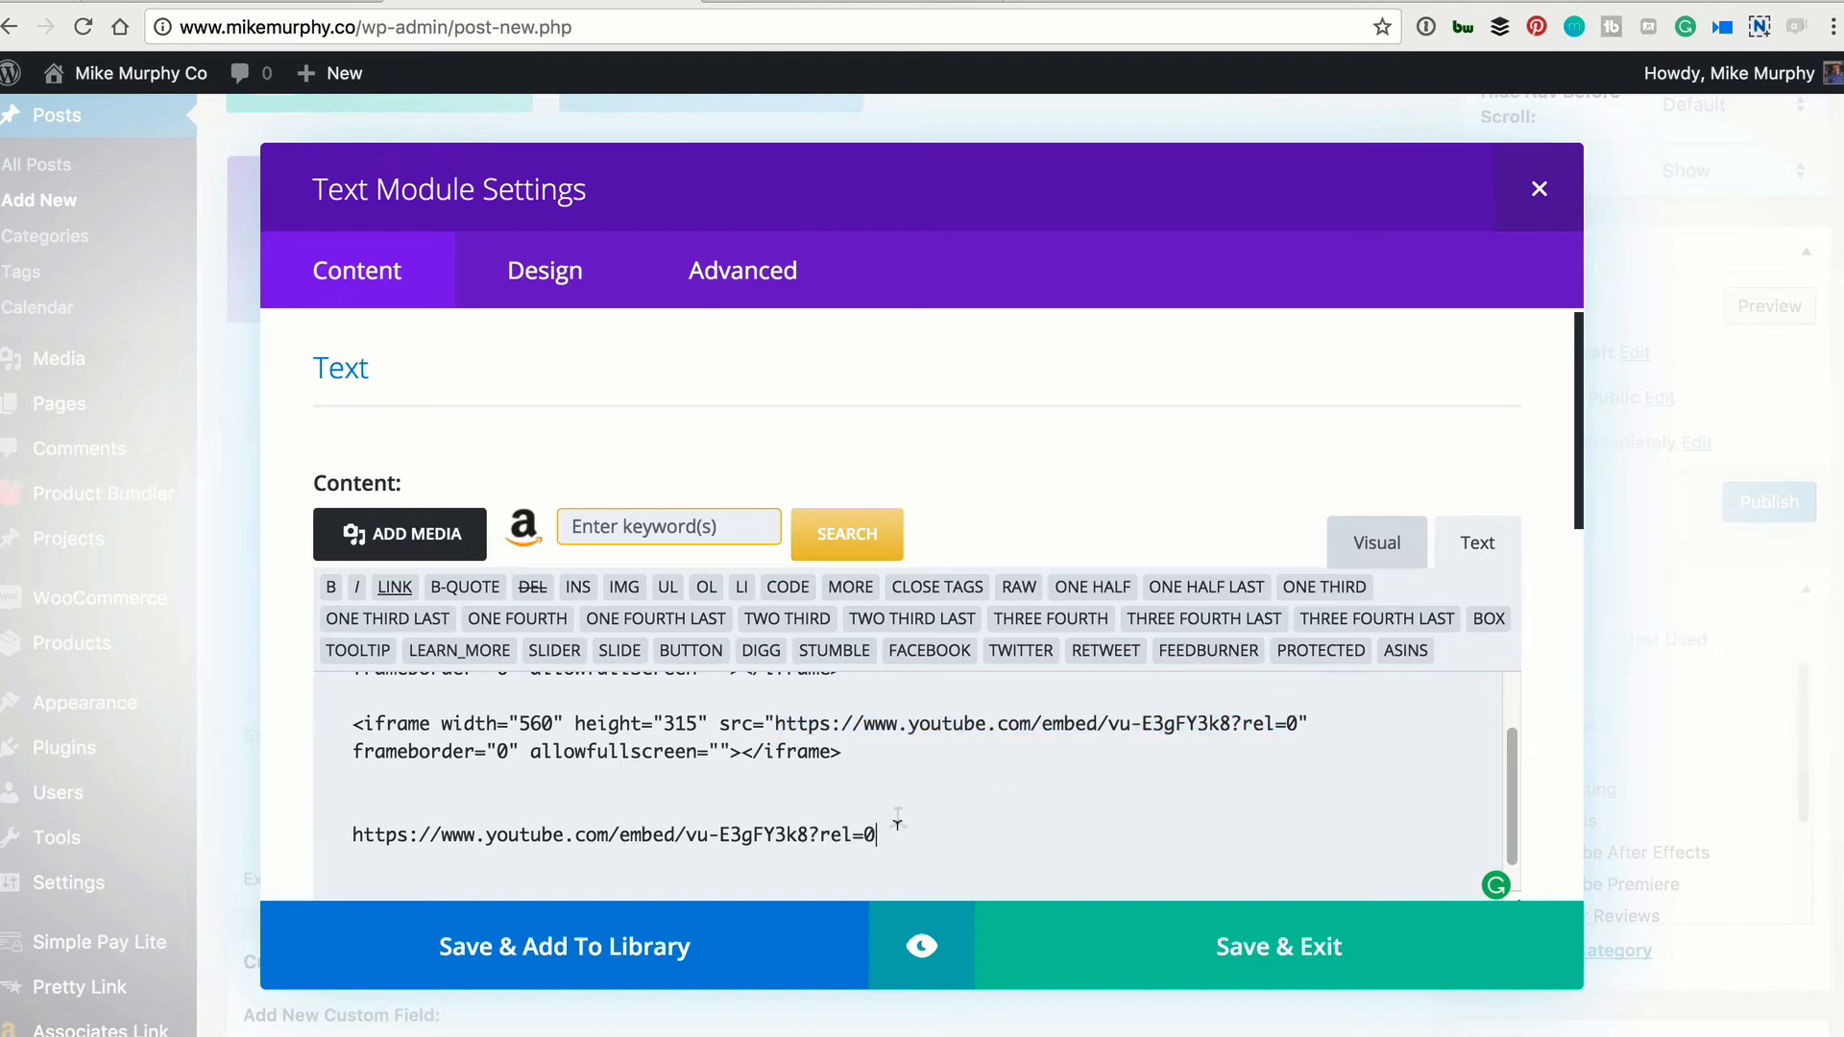
{"action": "mouse_move", "coordinate": [912, 822]}
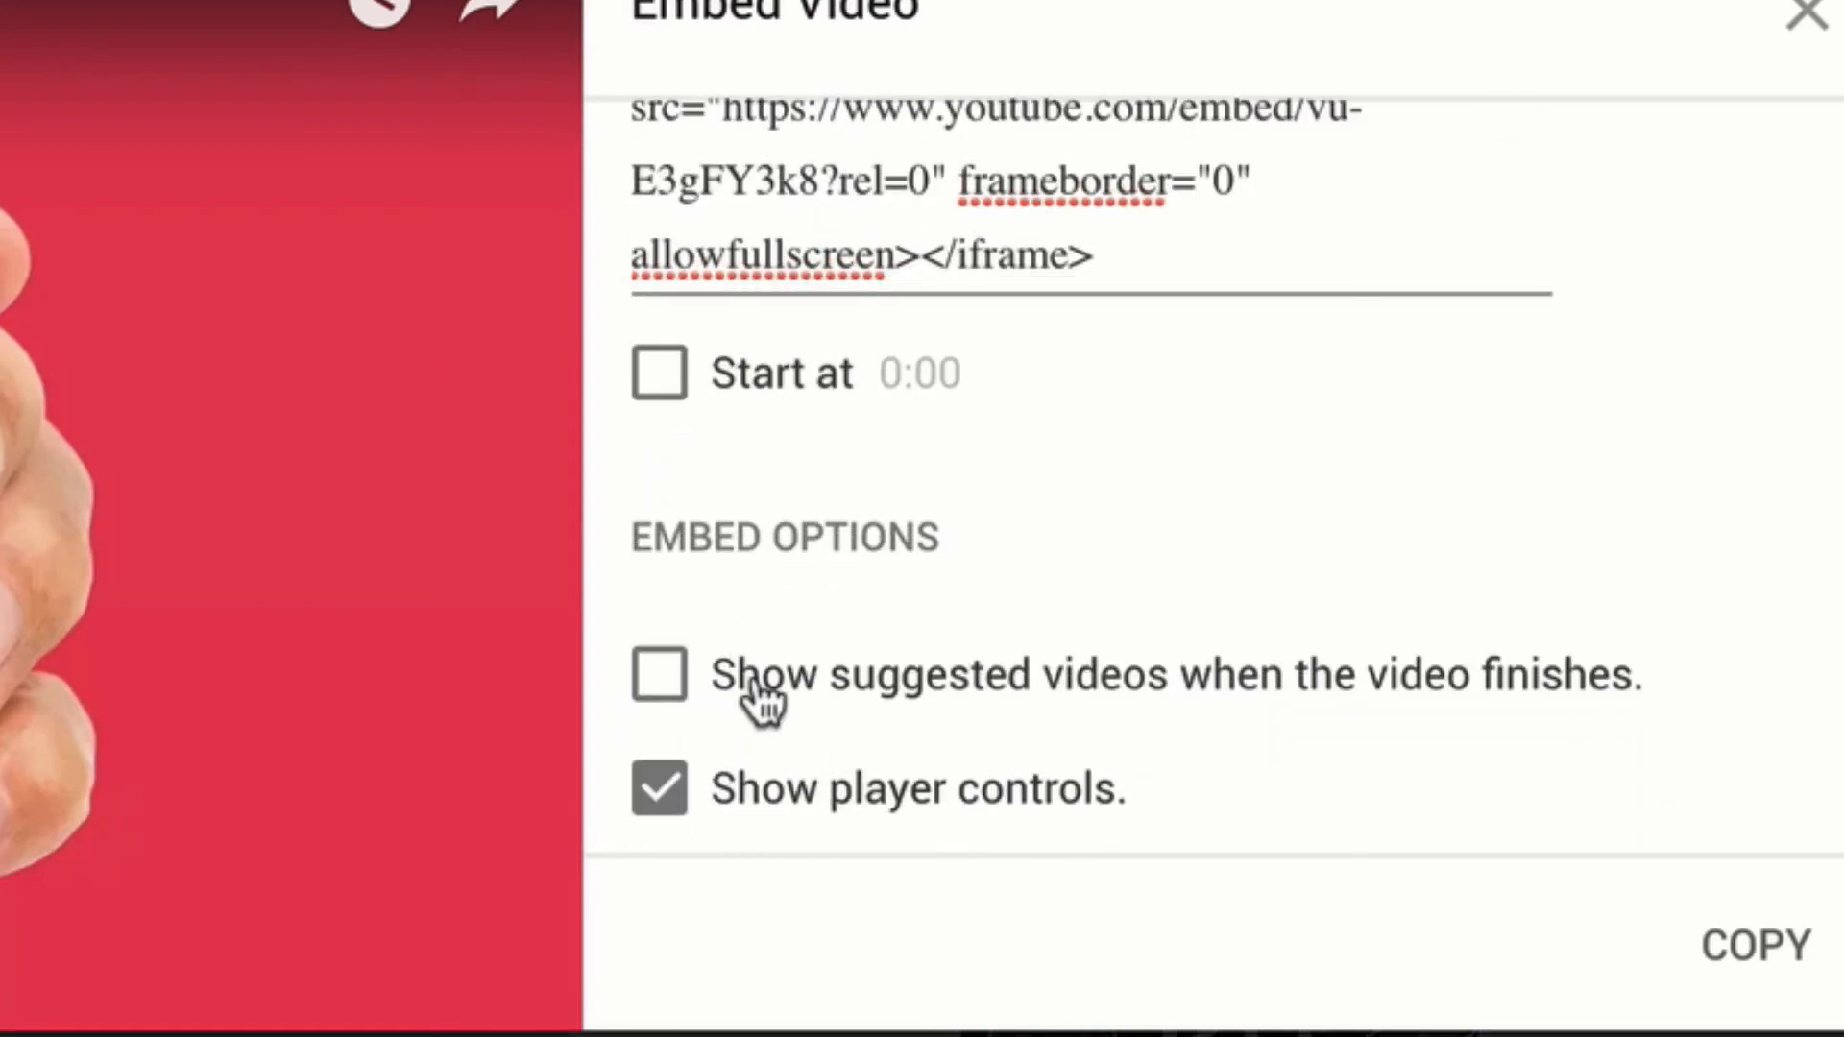
{"action": "mouse_move", "coordinate": [1343, 707]}
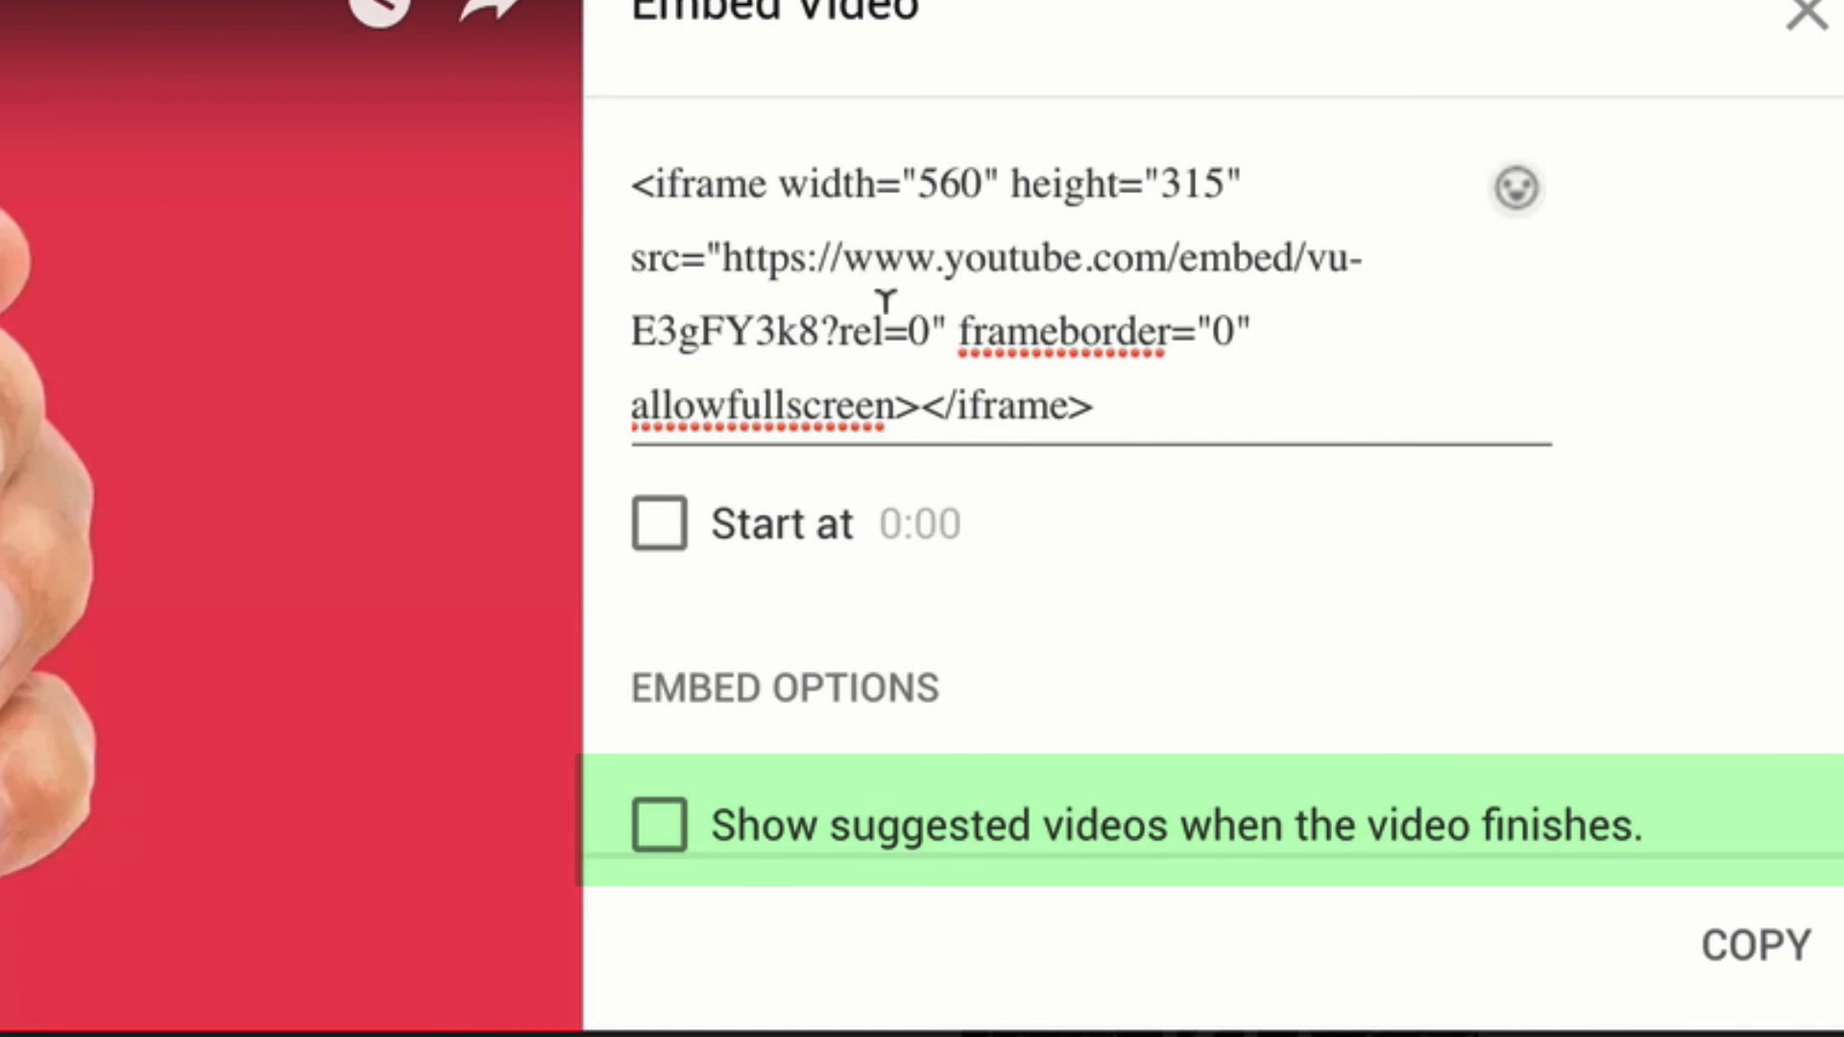
{"action": "mouse_move", "coordinate": [992, 817]}
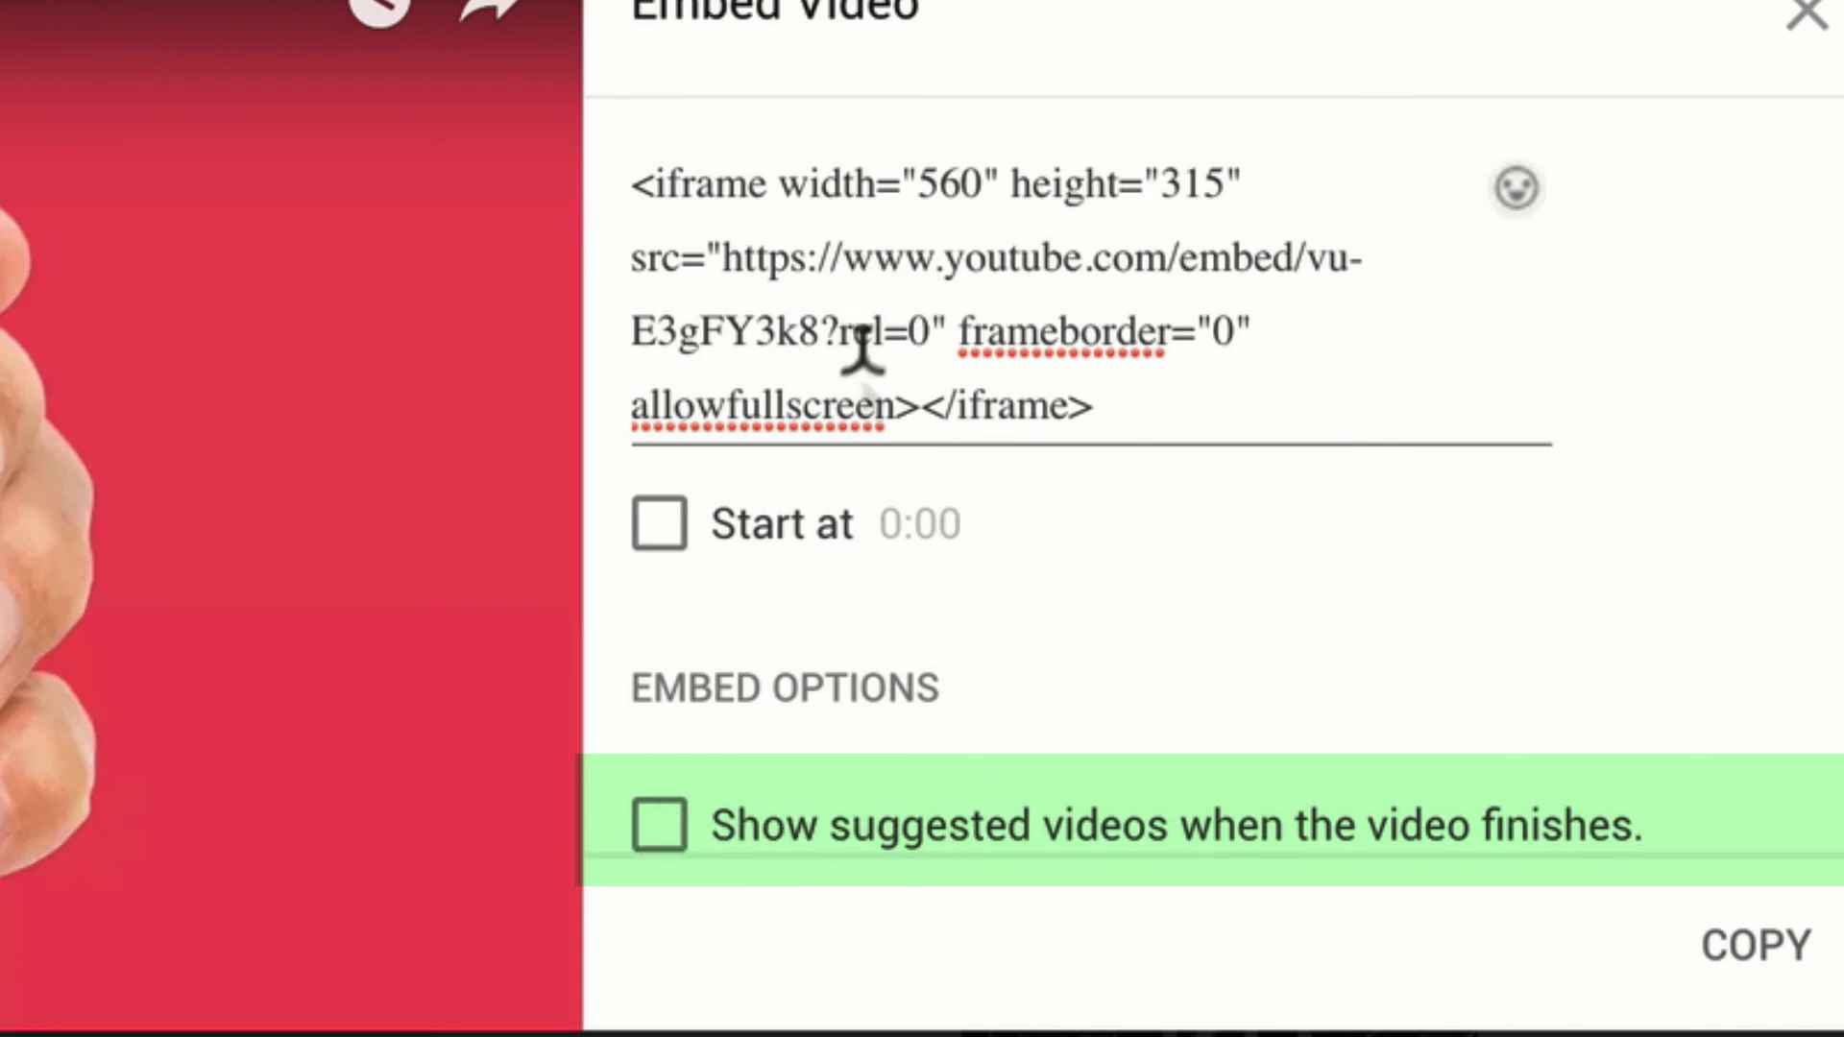
Highlight the ?rel=0 in YouTube's embed code after unchecking suggested videos
{"action": "left_click", "coordinate": [661, 838]}
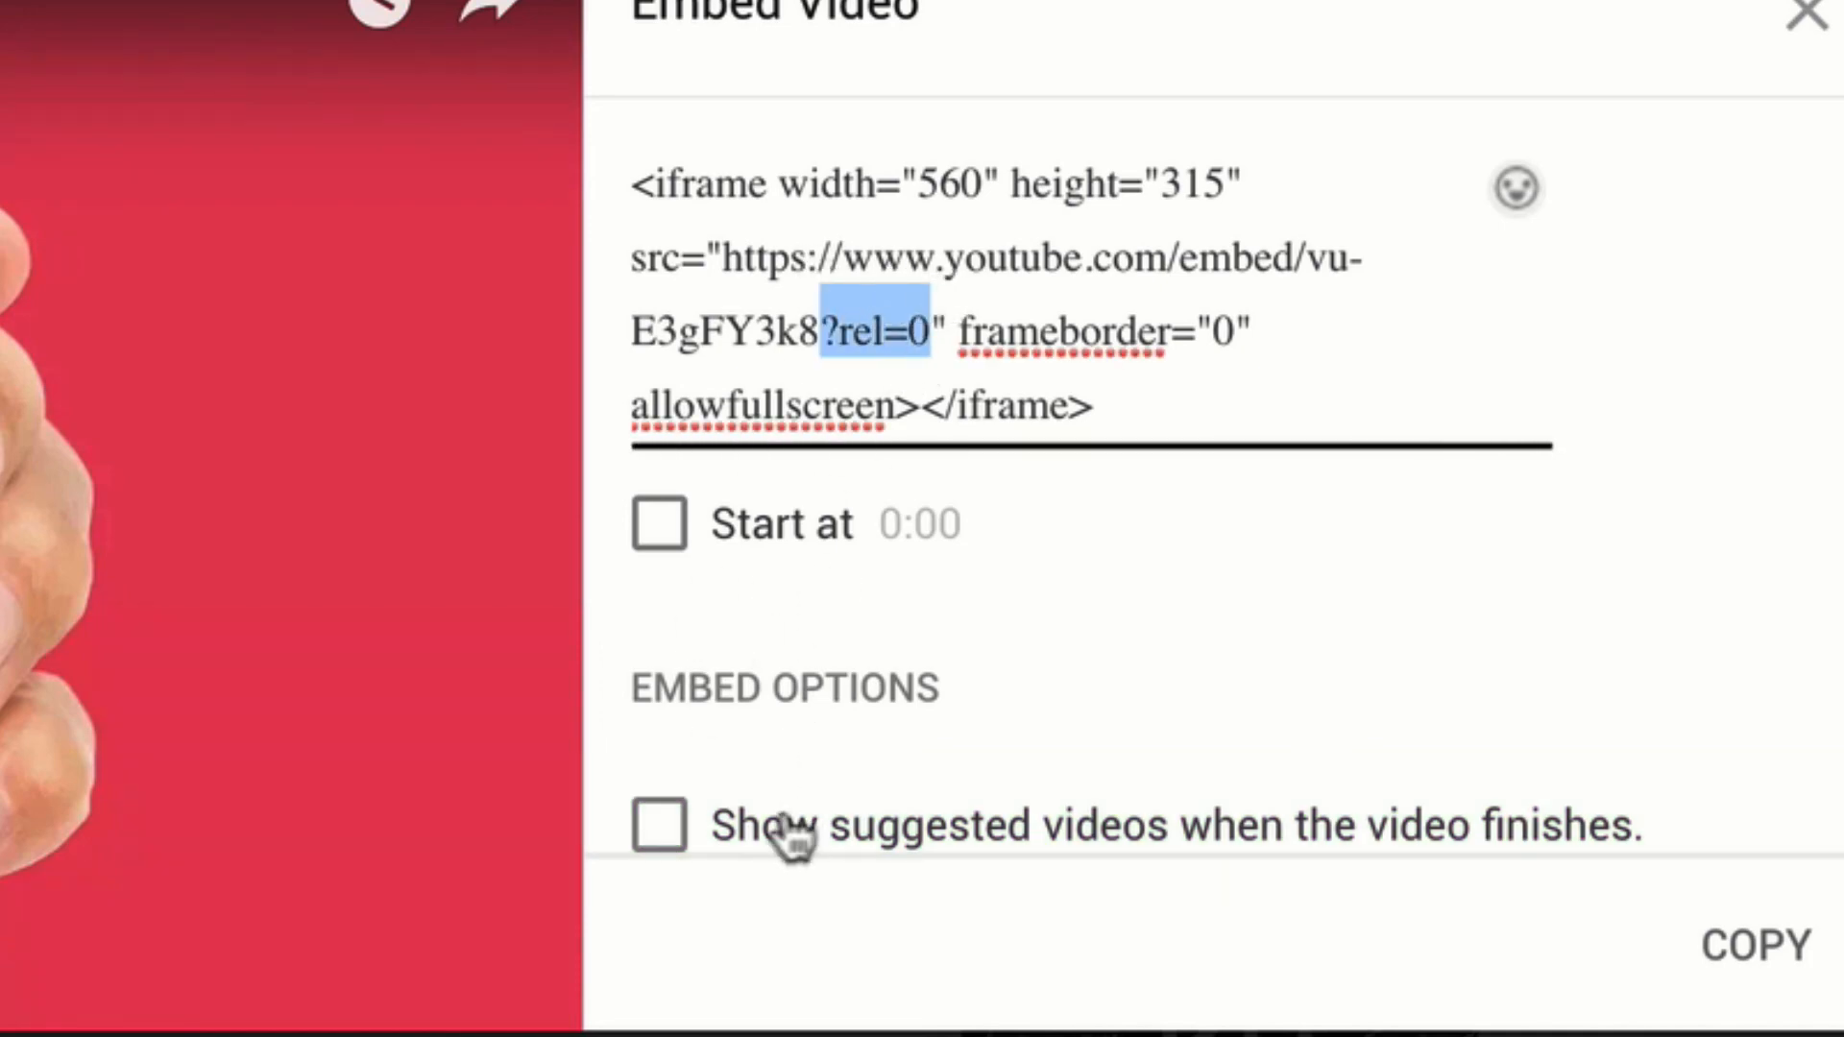
{"action": "mouse_move", "coordinate": [1193, 648]}
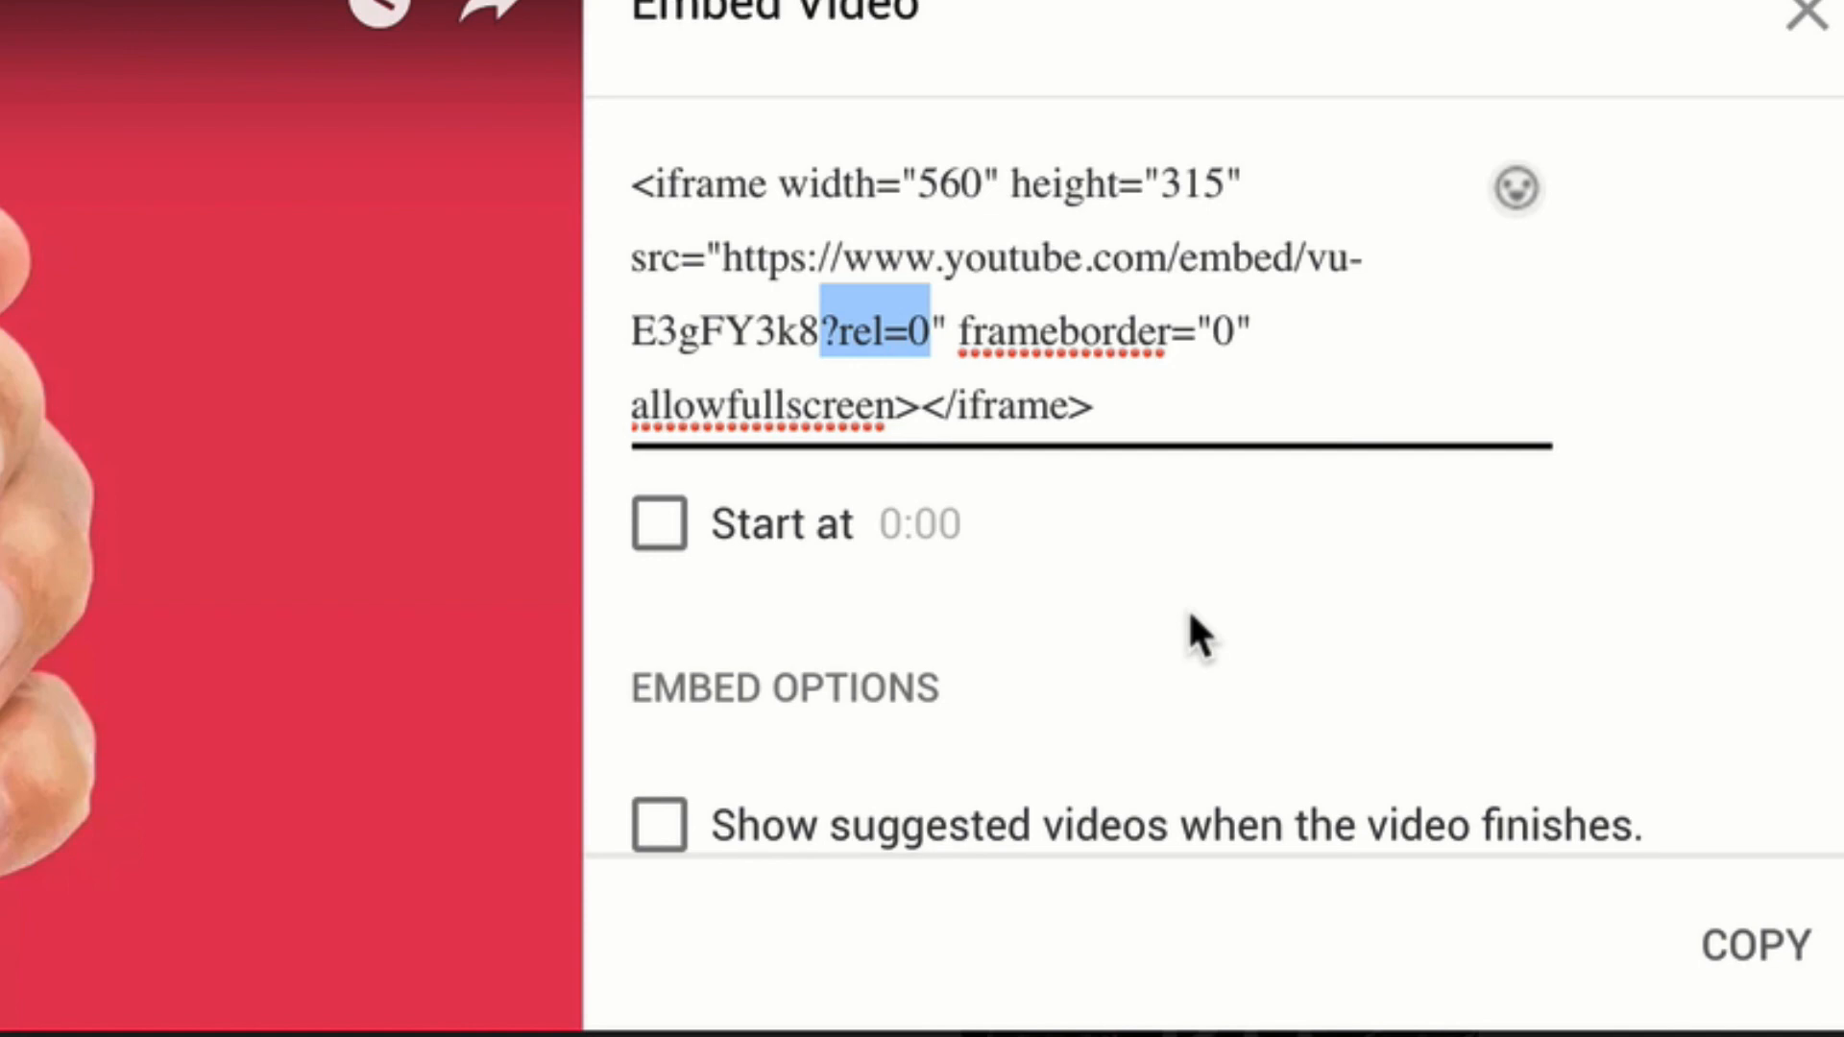